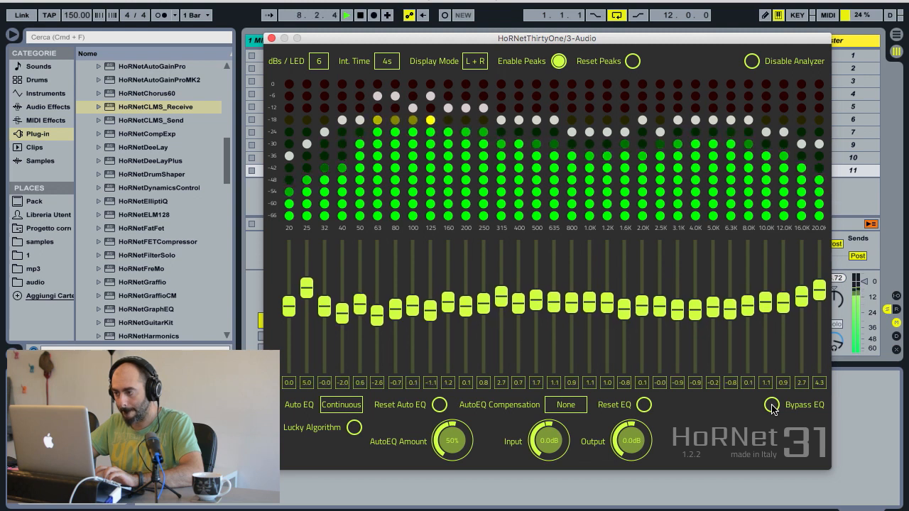
- Set AutoEQ compensation to Custom while keeping the AutoEQ mode on Continuous
left_click(771, 405)
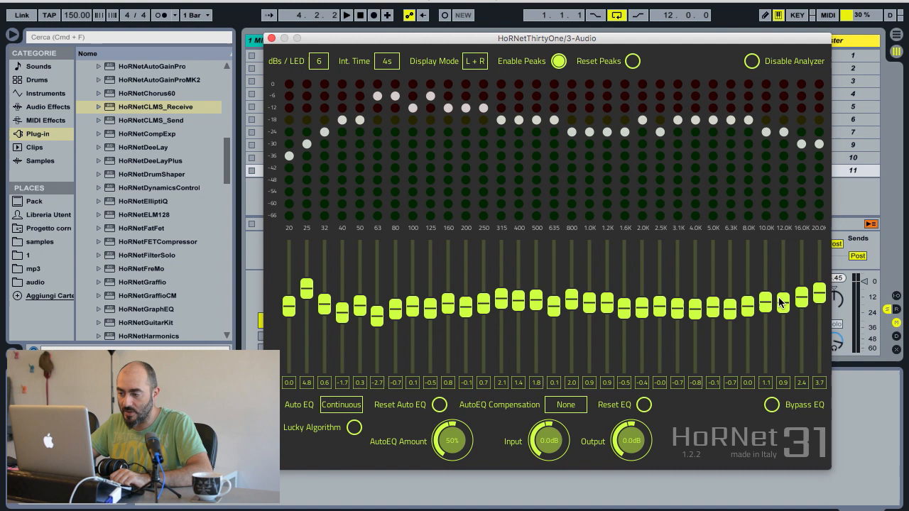
mouse_move(783, 347)
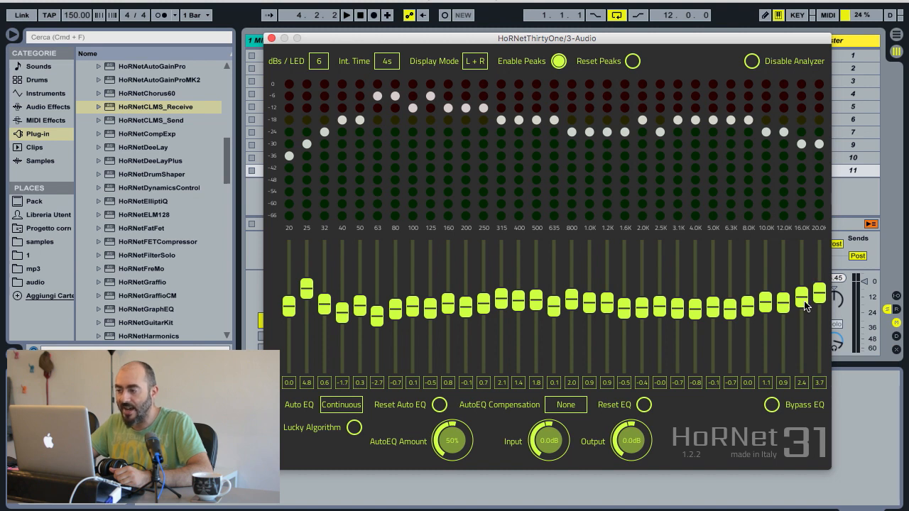
mouse_move(794, 343)
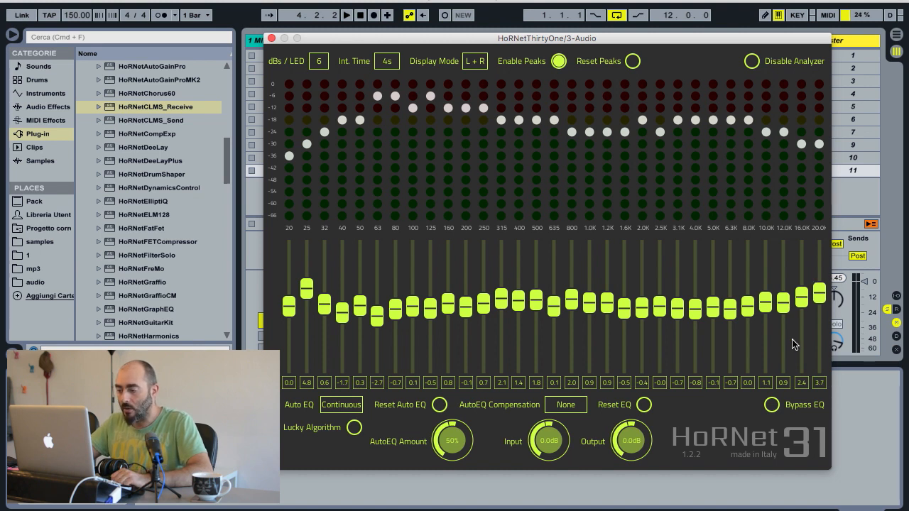
left_click(566, 405)
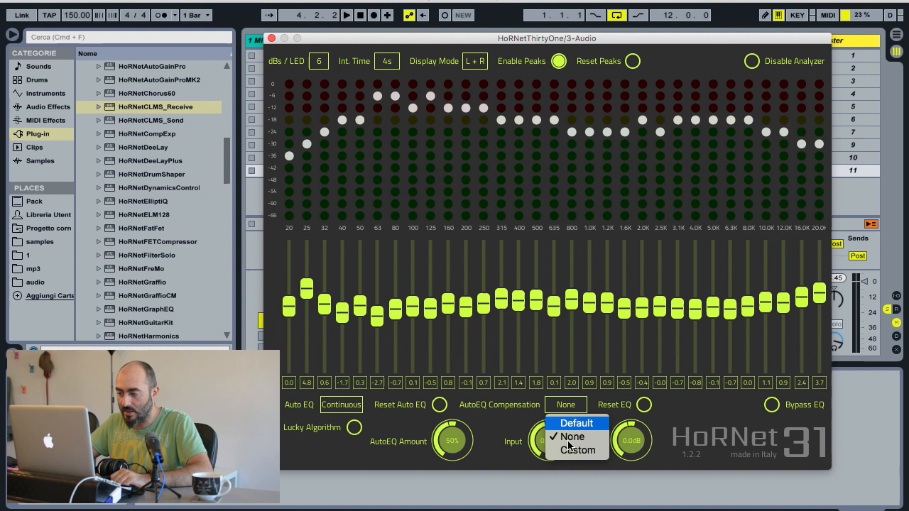
left_click(575, 452)
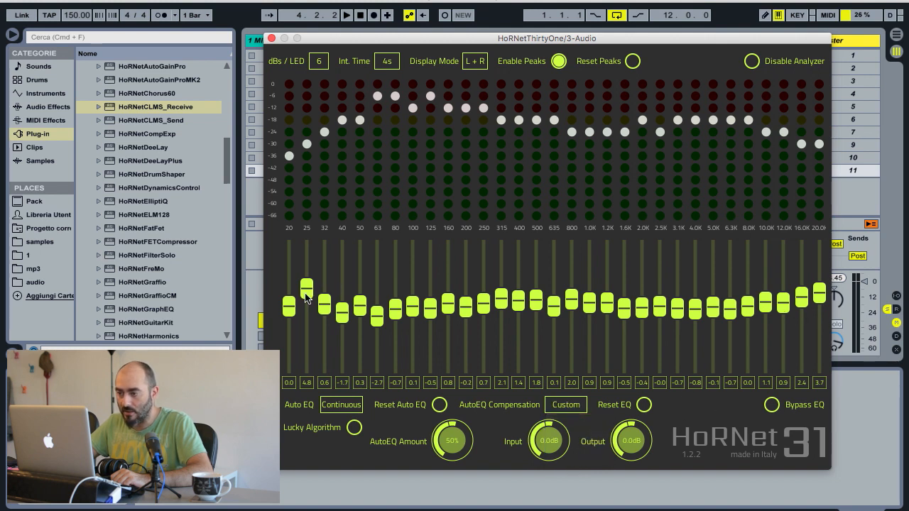
mouse_move(376, 296)
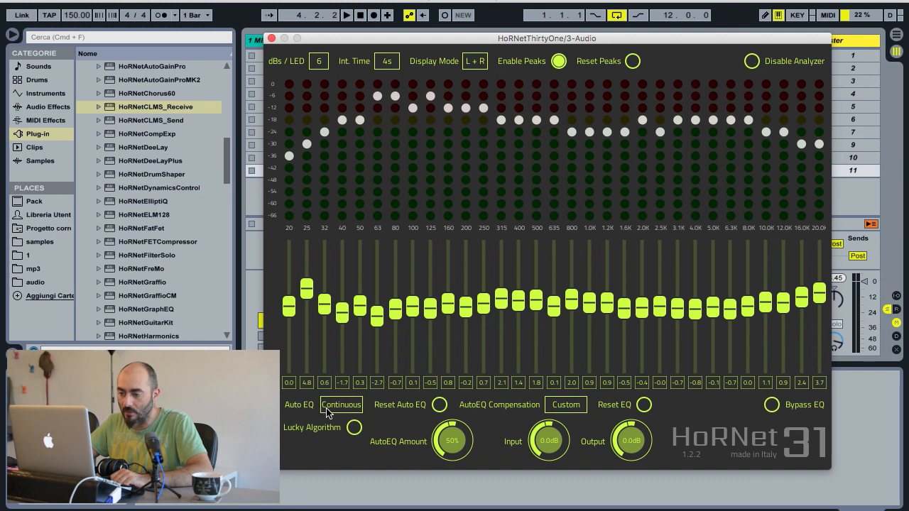
left_click(340, 404)
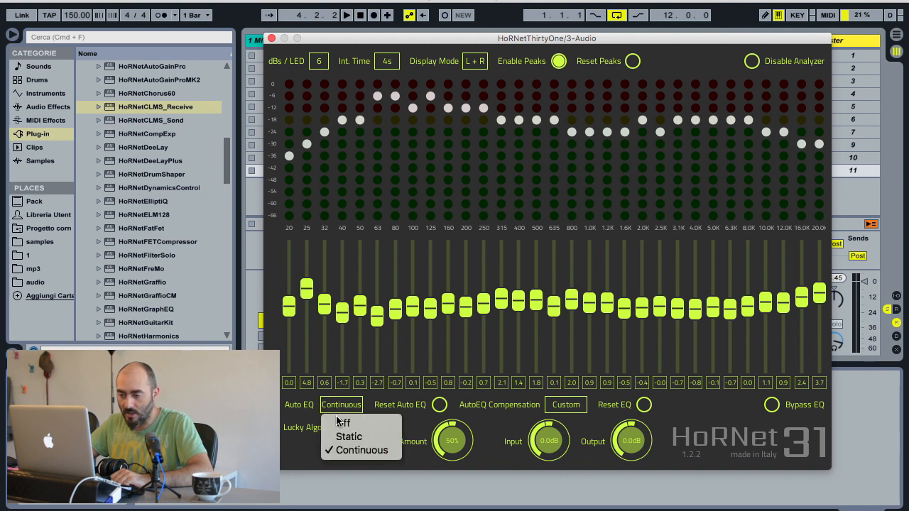
left_click(367, 451)
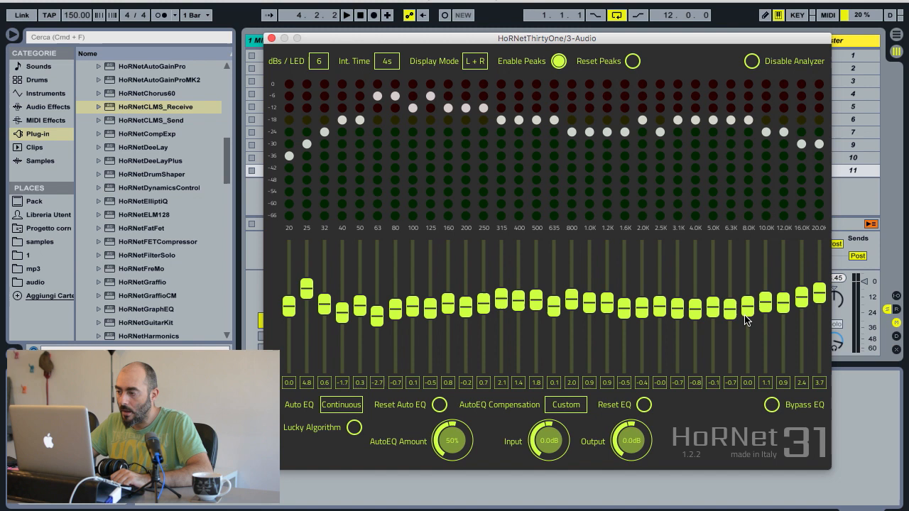
mouse_move(639, 311)
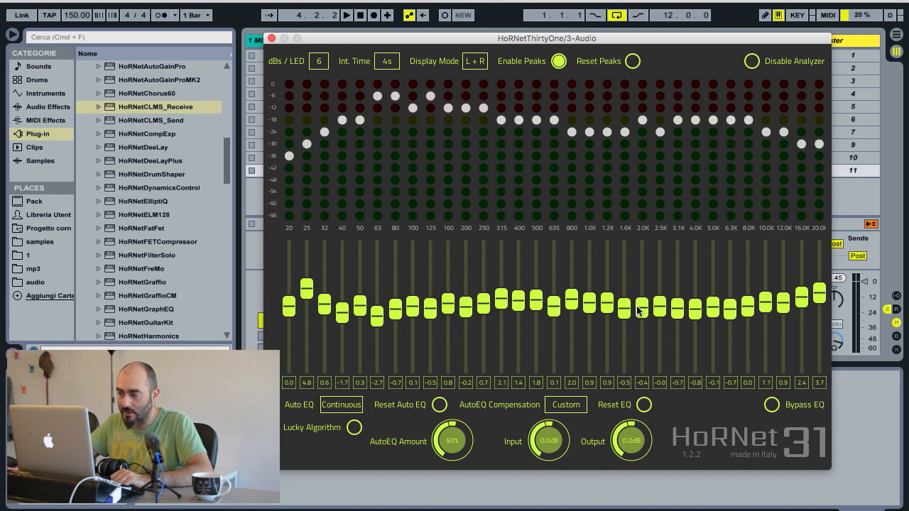
mouse_move(822, 305)
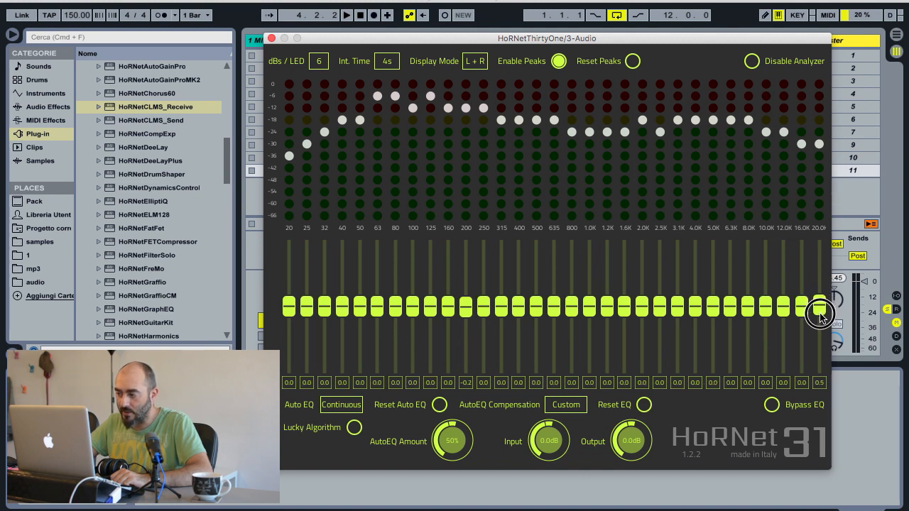
- Cut the 20K compensation band to -3 dB and pull the 25 Hz band down
left_click_drag(820, 309, 820, 326)
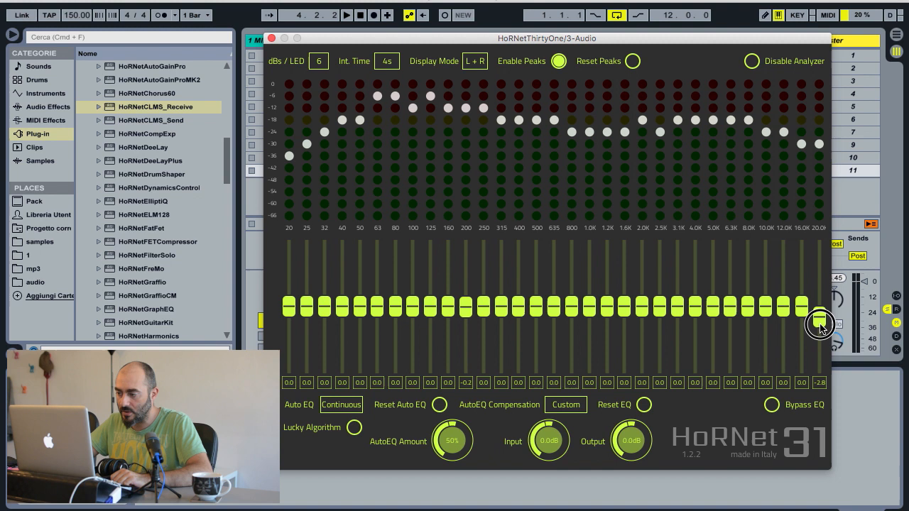
left_click_drag(820, 323, 820, 327)
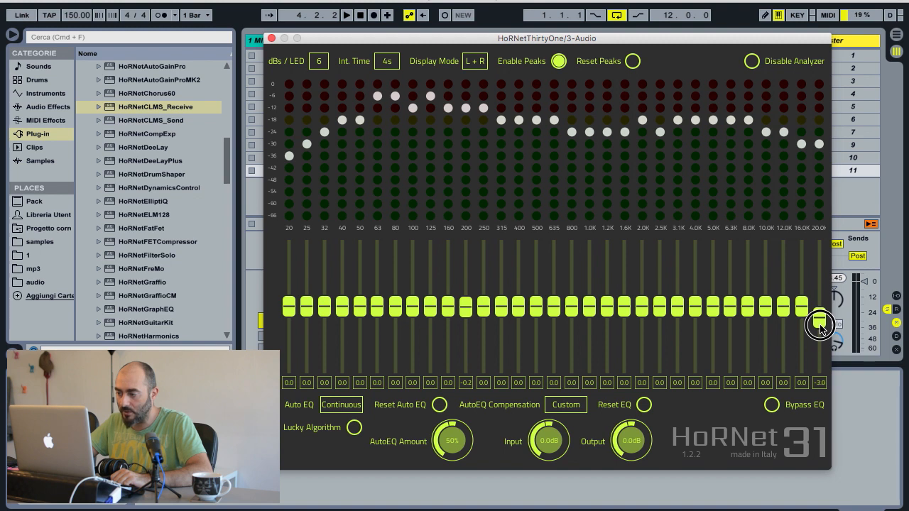
left_click(820, 323)
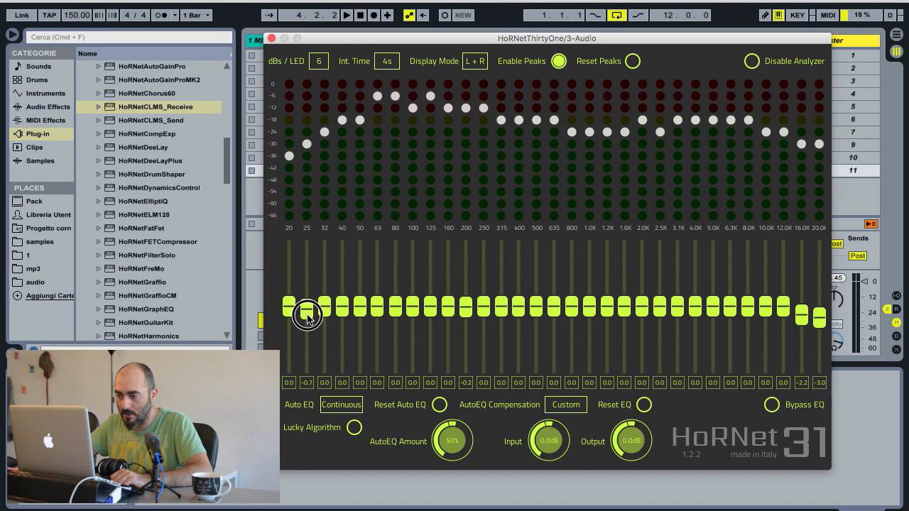
left_click_drag(307, 316, 307, 323)
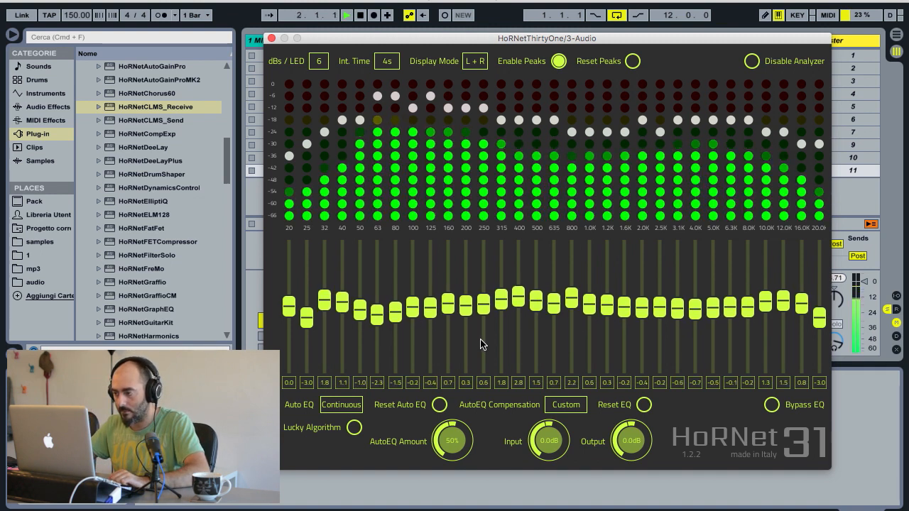
- Drop the 20K compensation band to -7 dB, flatten 10K, and fine-tune the 25 Hz cut
left_click(643, 404)
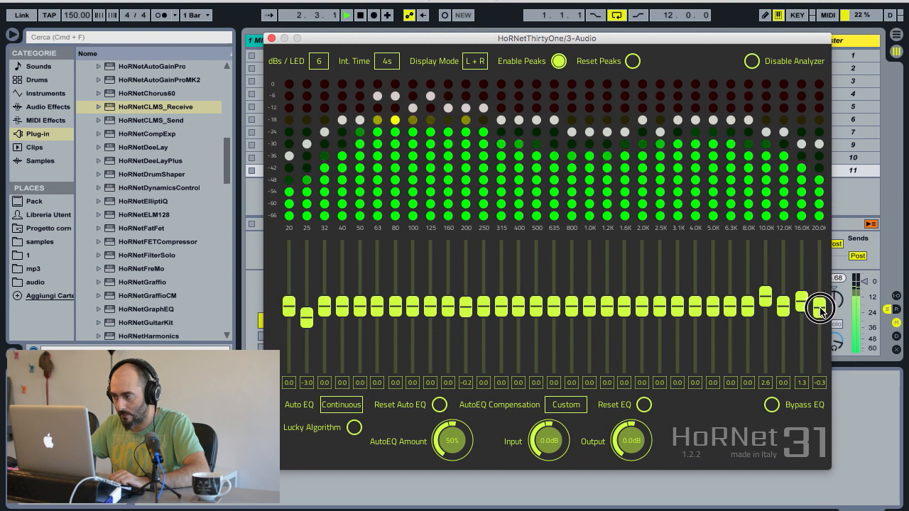
left_click_drag(820, 309, 820, 333)
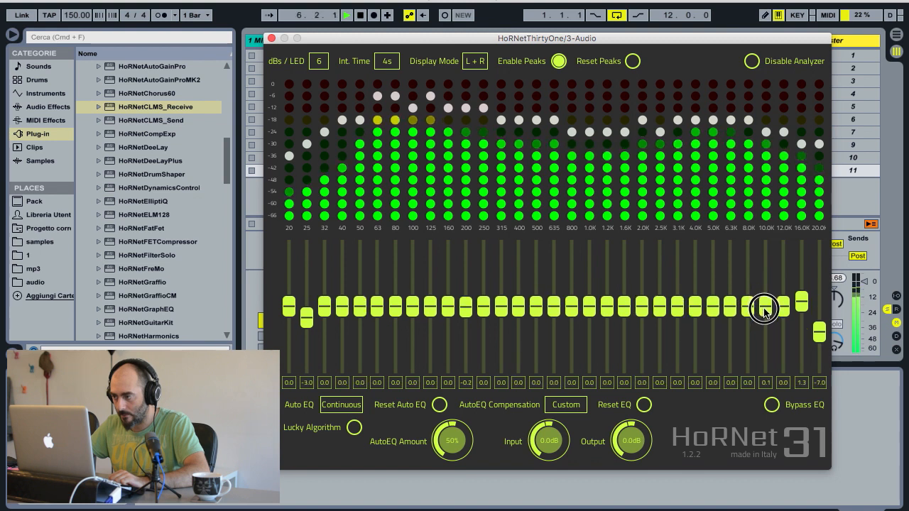
left_click_drag(766, 305, 801, 319)
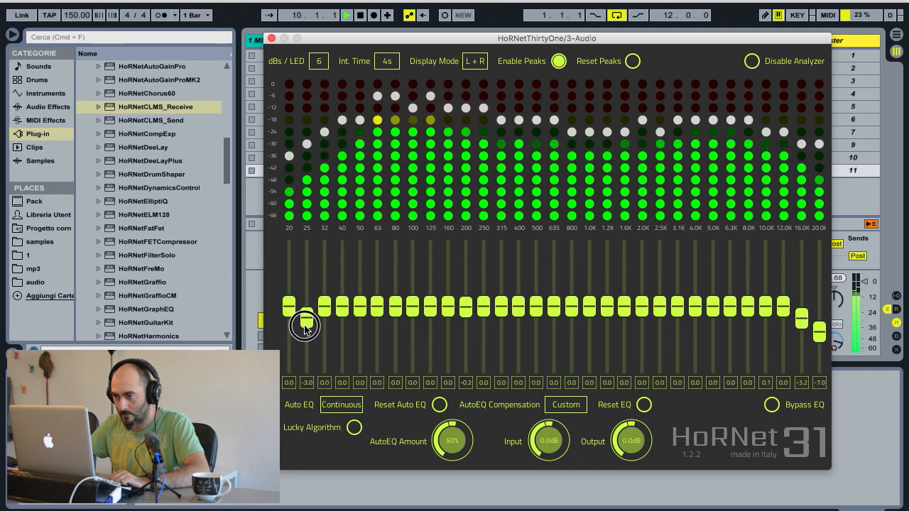
left_click_drag(306, 325, 306, 333)
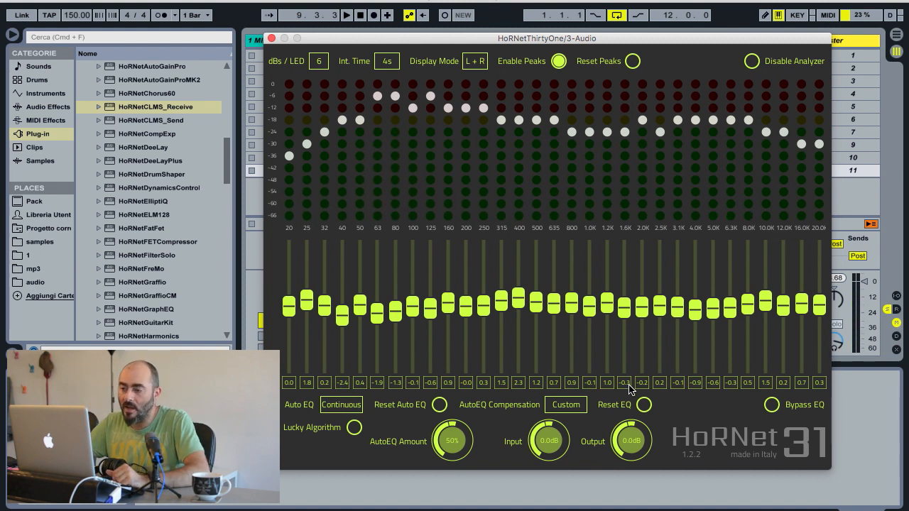
mouse_move(504, 351)
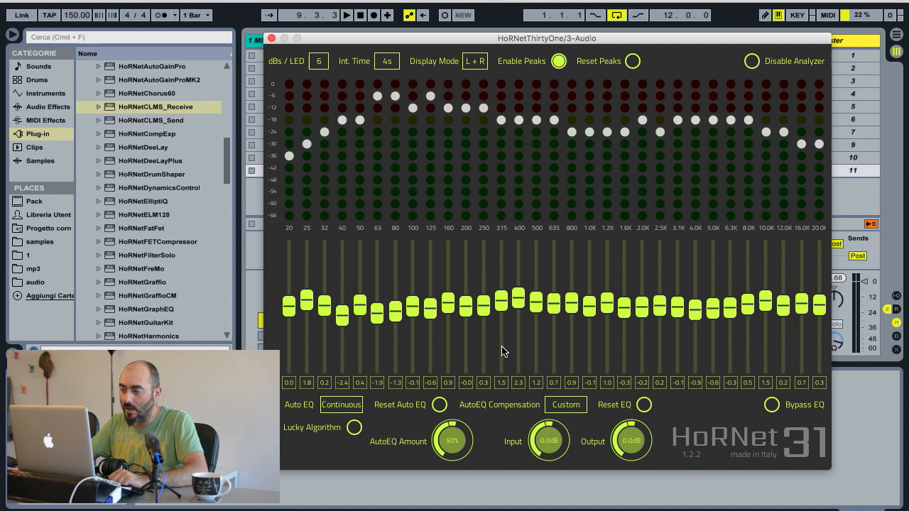
mouse_move(280, 356)
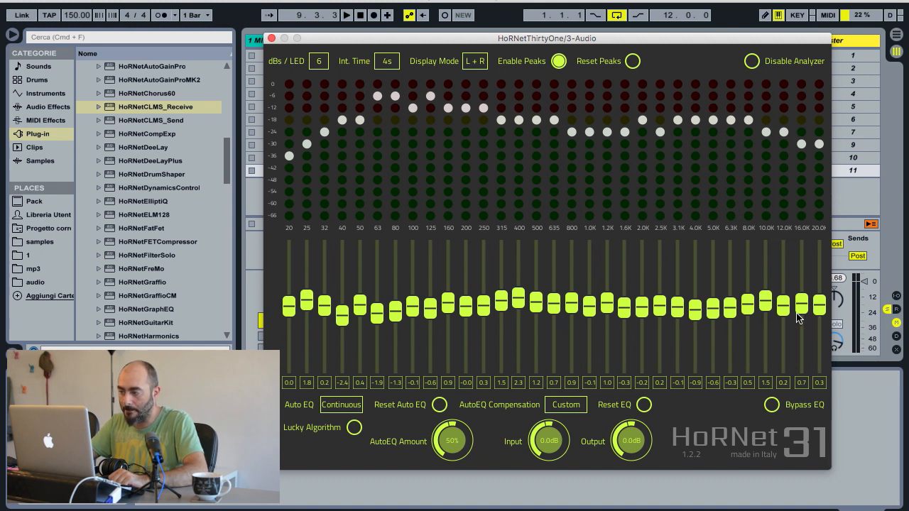
mouse_move(813, 321)
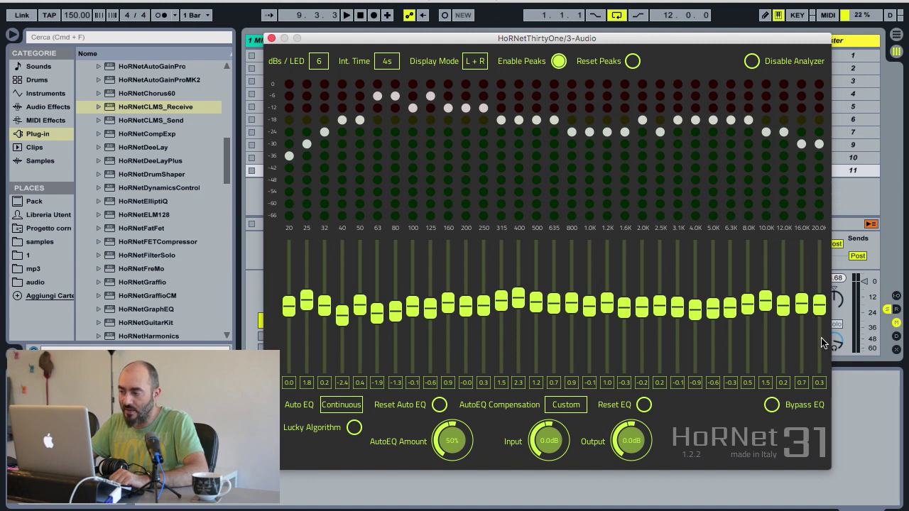
mouse_move(310, 335)
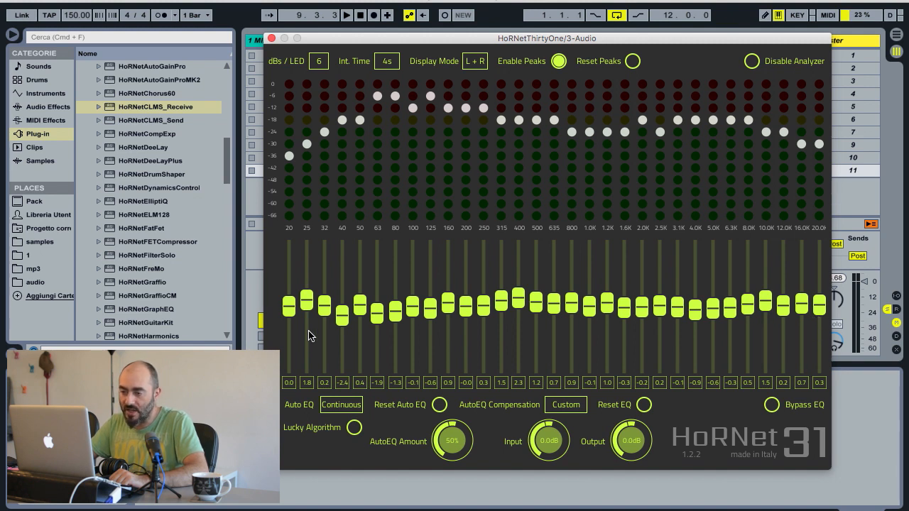
mouse_move(310, 307)
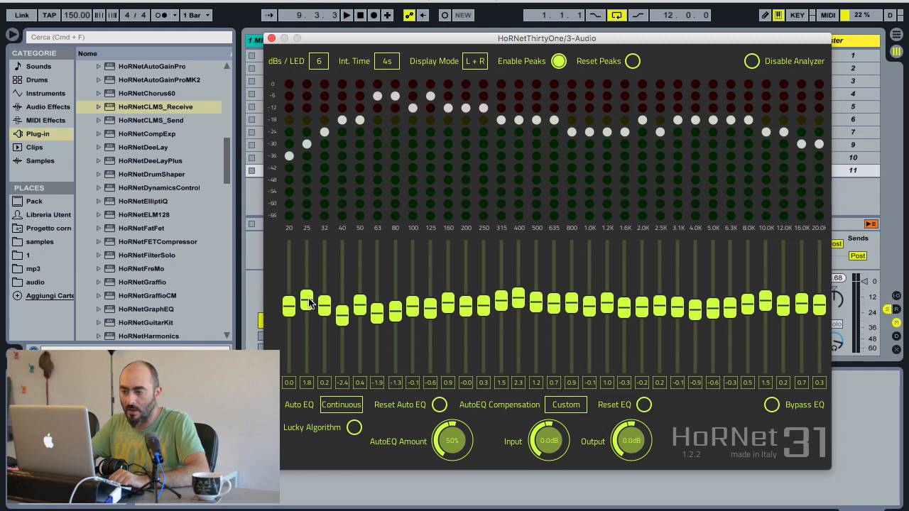
mouse_move(325, 286)
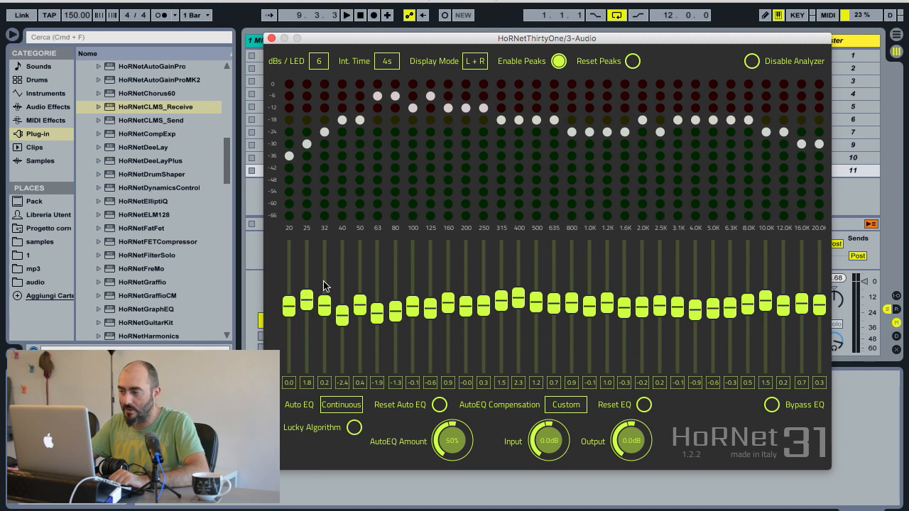
mouse_move(778, 315)
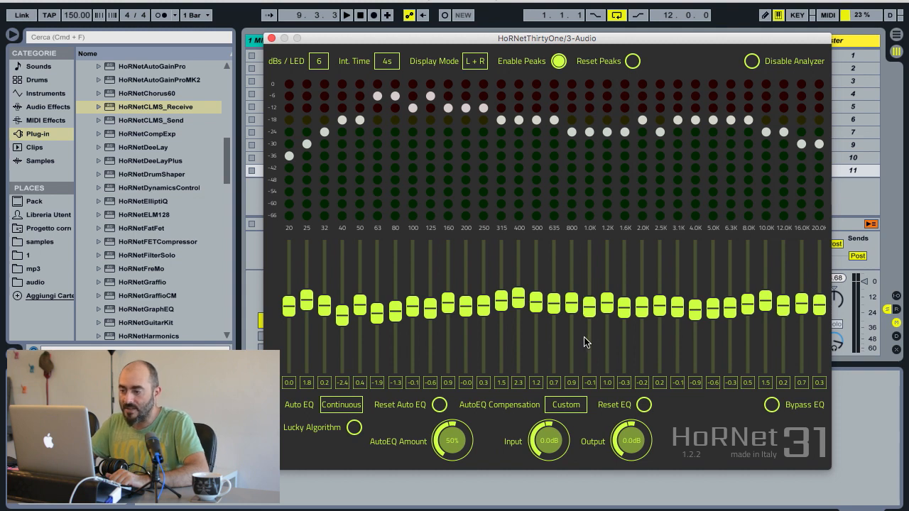
mouse_move(507, 238)
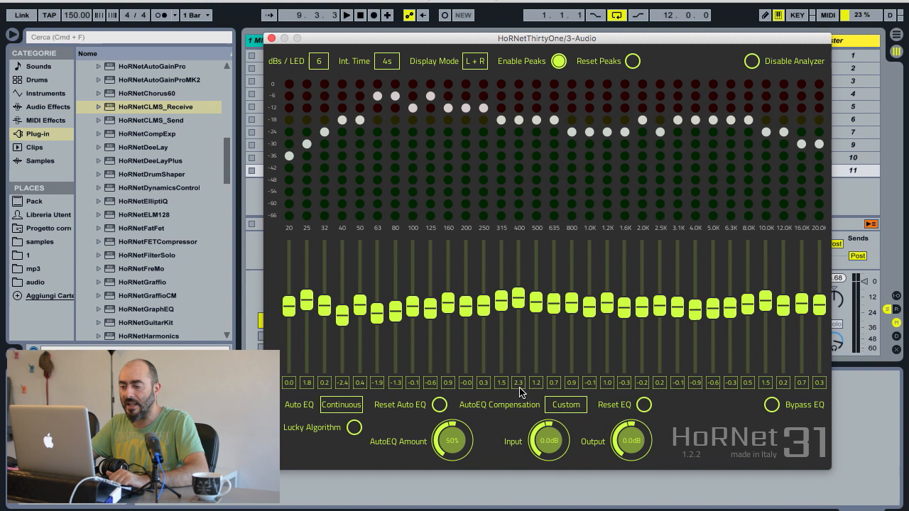
mouse_move(535, 349)
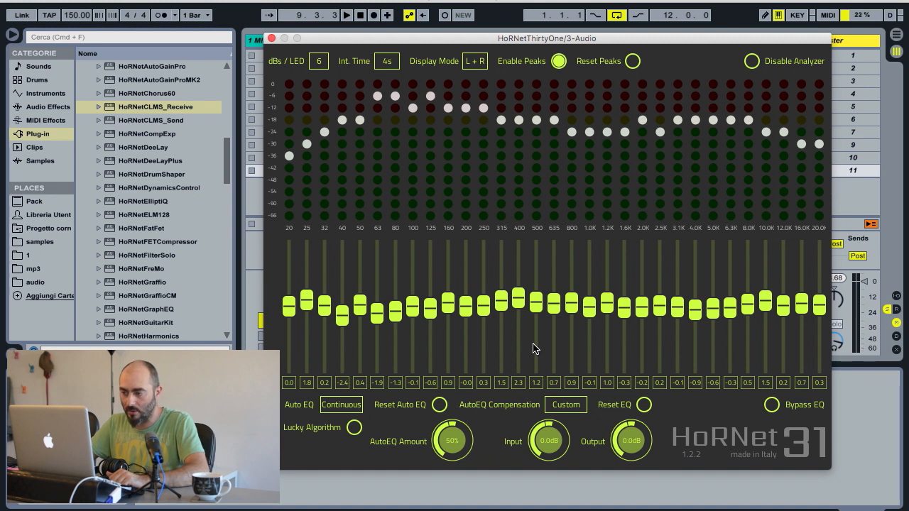
mouse_move(520, 352)
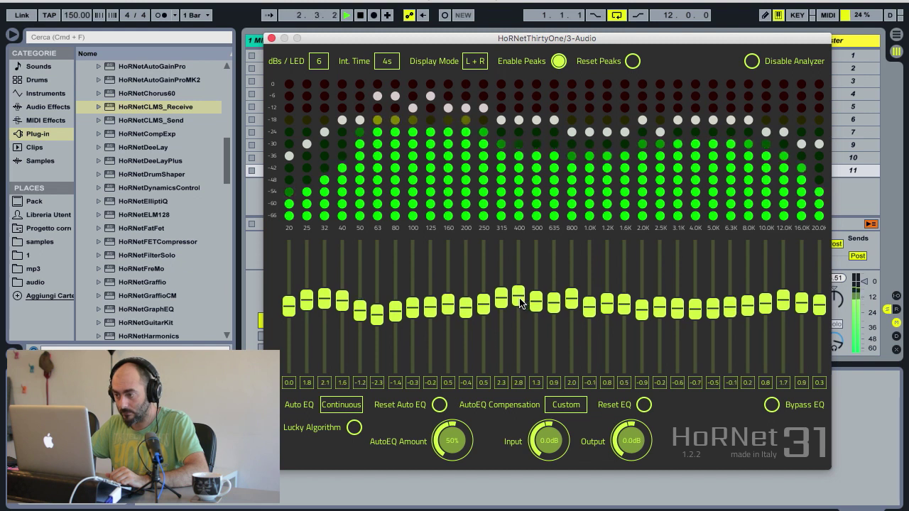
left_click_drag(518, 296, 521, 330)
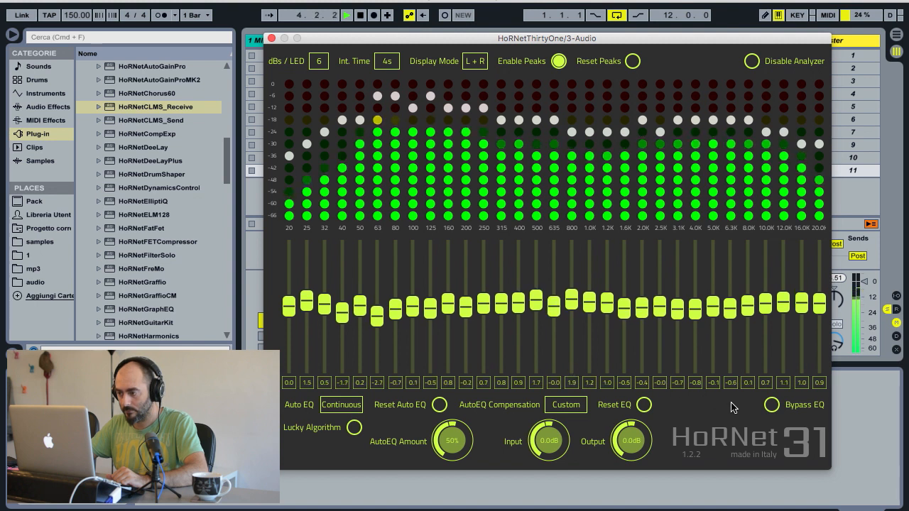
left_click(566, 404)
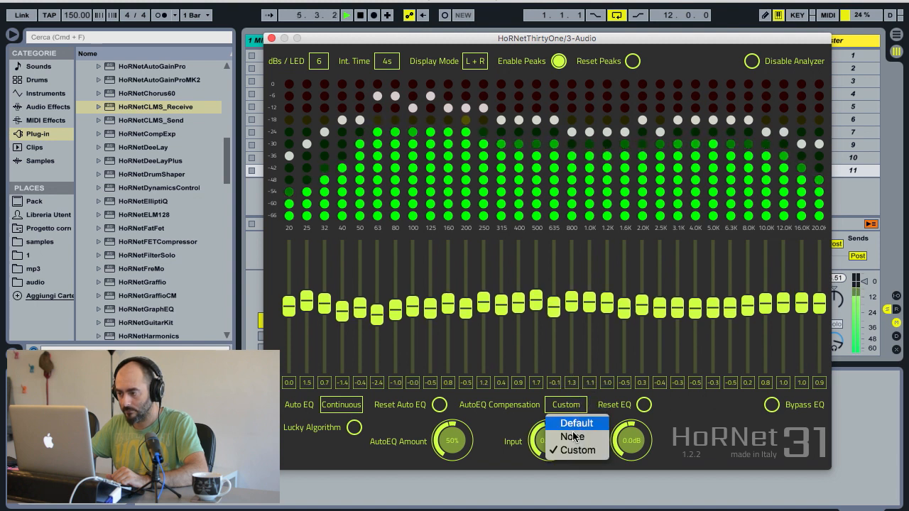
left_click(577, 450)
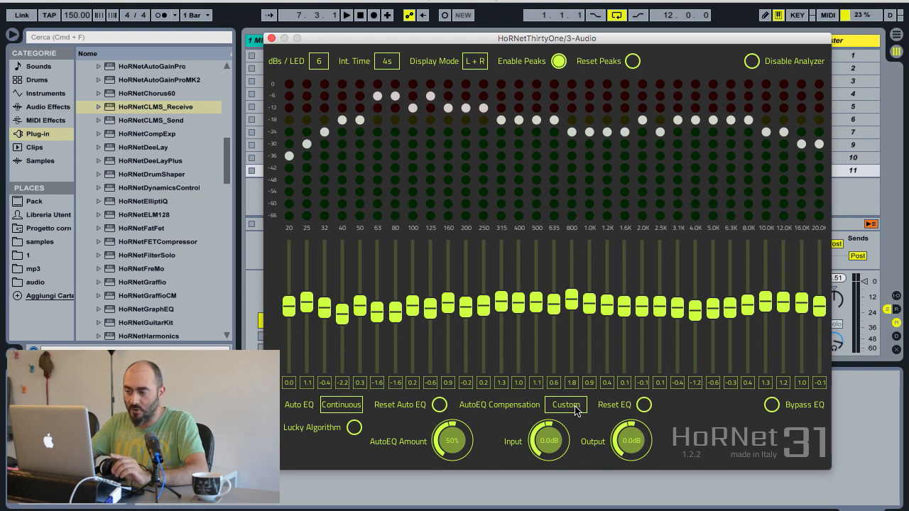
left_click(565, 405)
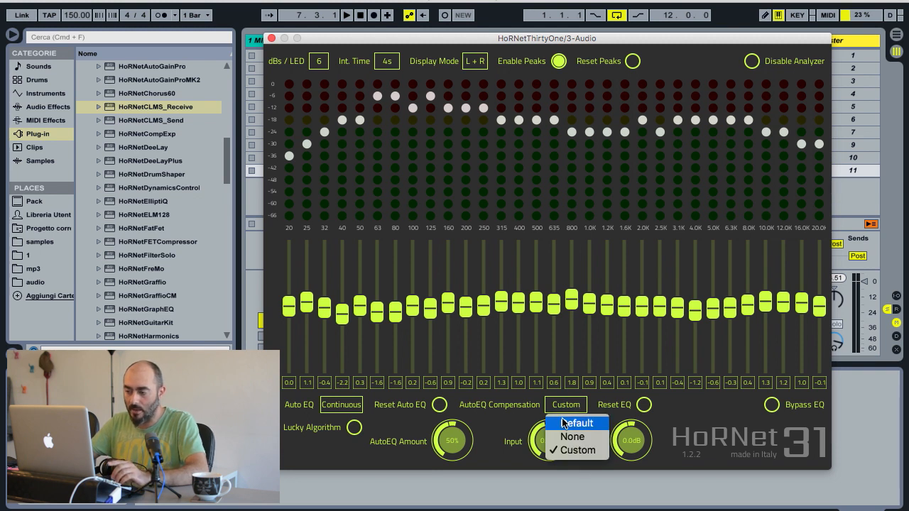
left_click(572, 436)
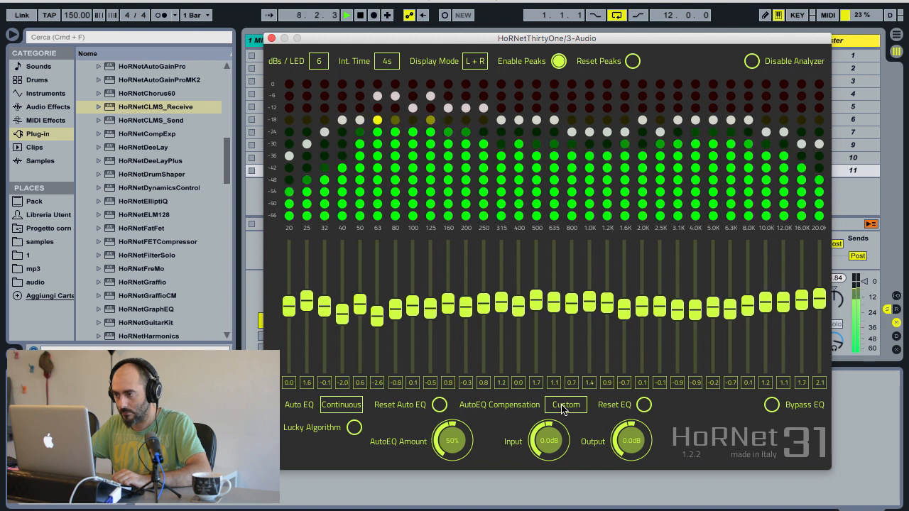
left_click(565, 404)
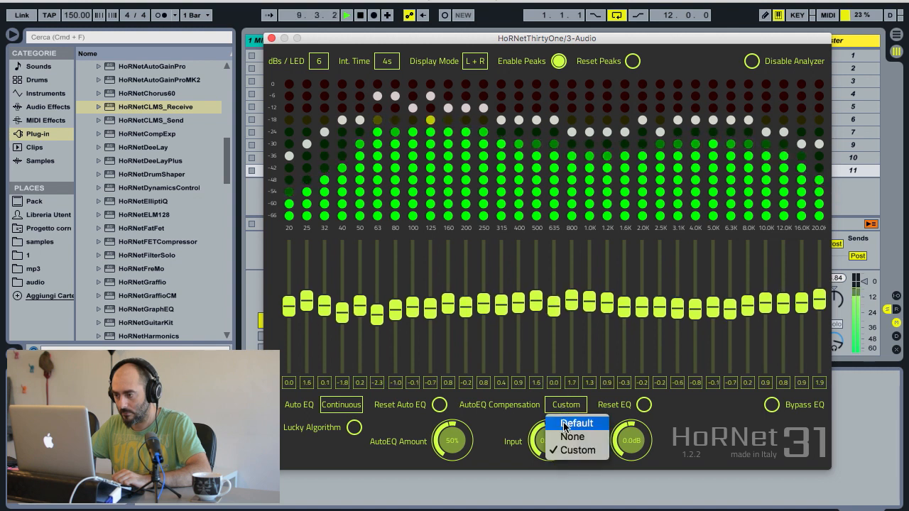
left_click(572, 436)
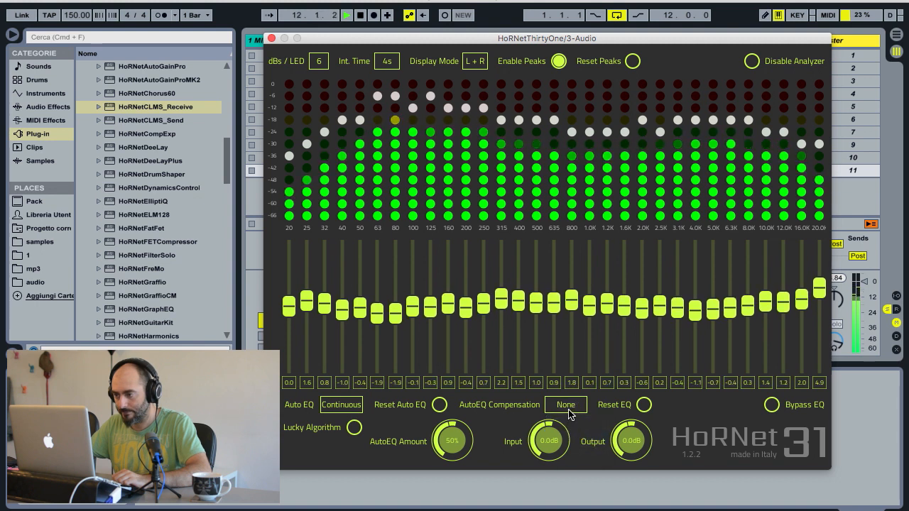
left_click(565, 404)
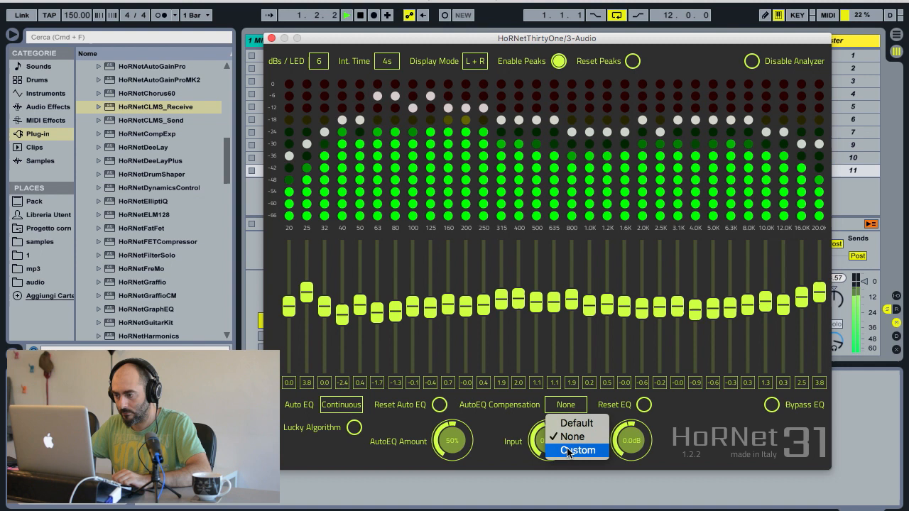
left_click(578, 451)
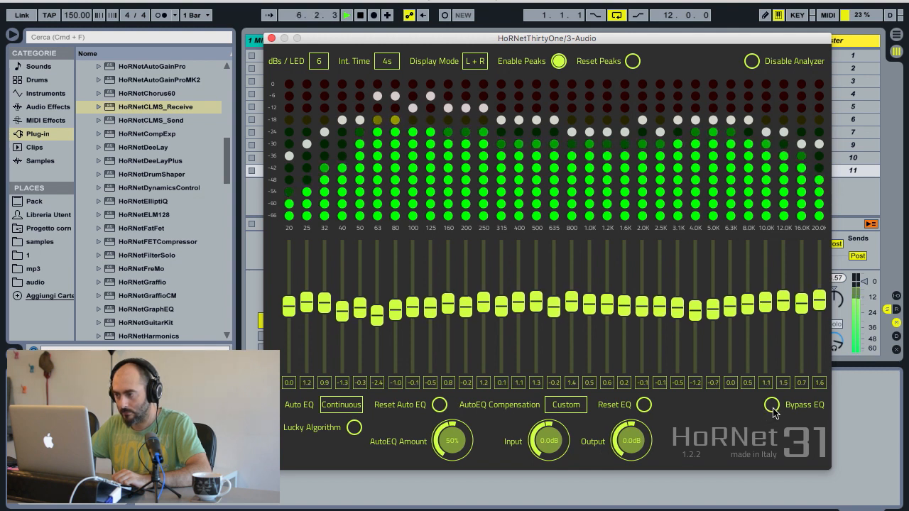
left_click(771, 404)
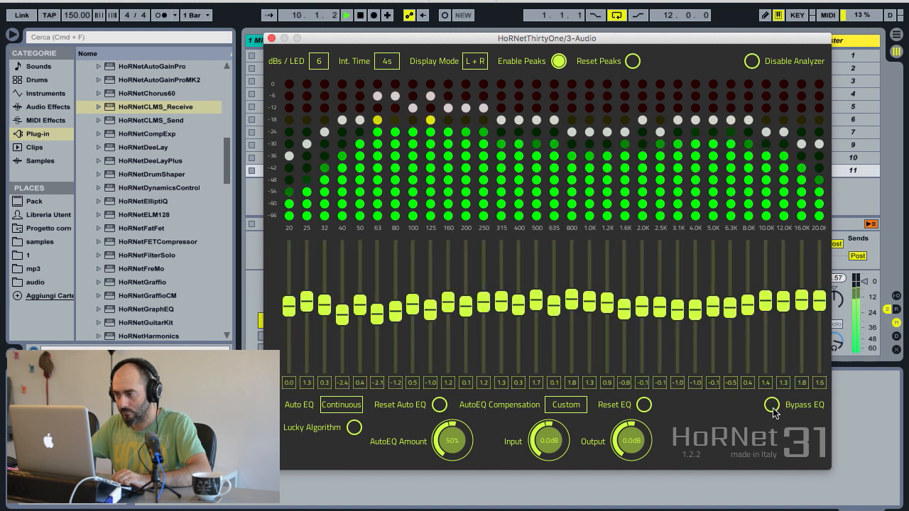
left_click(566, 405)
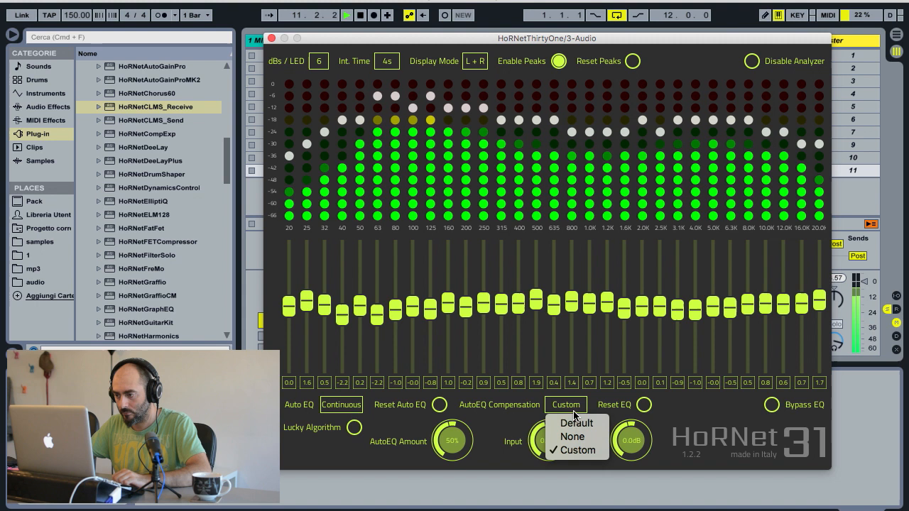
left_click(571, 436)
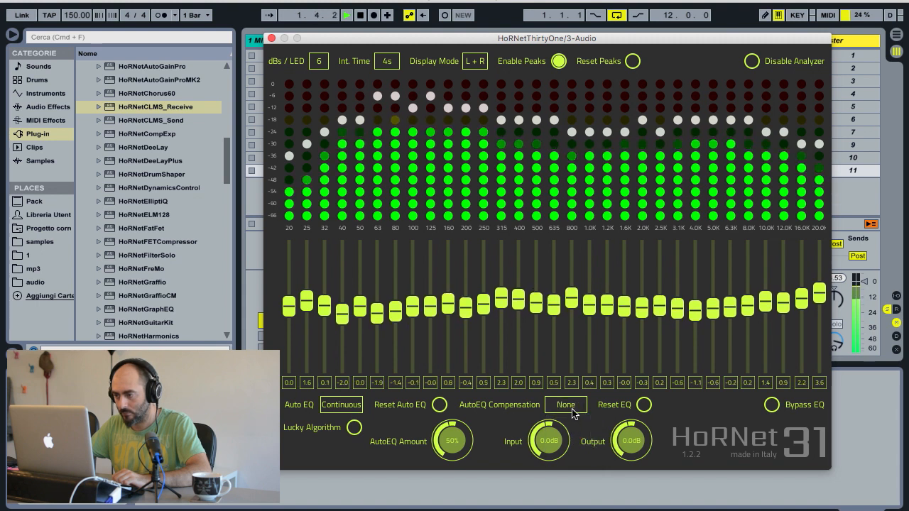
left_click(565, 405)
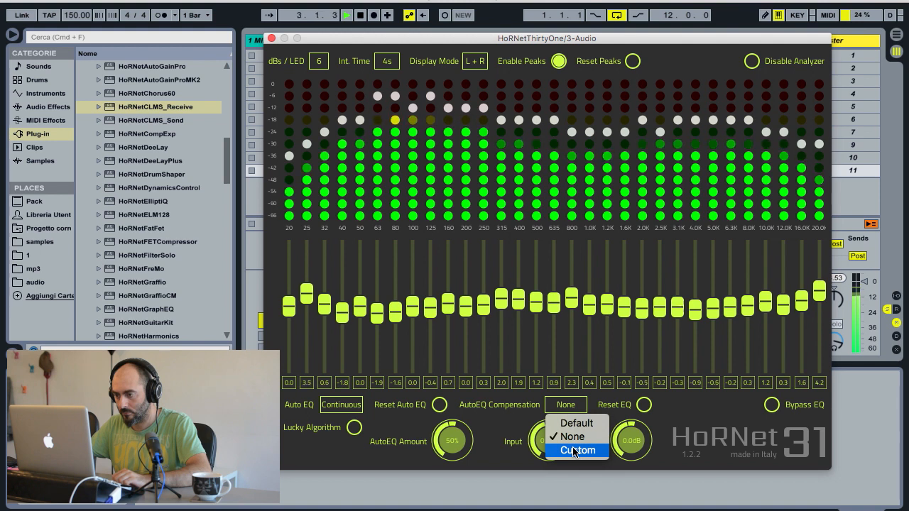
left_click(577, 450)
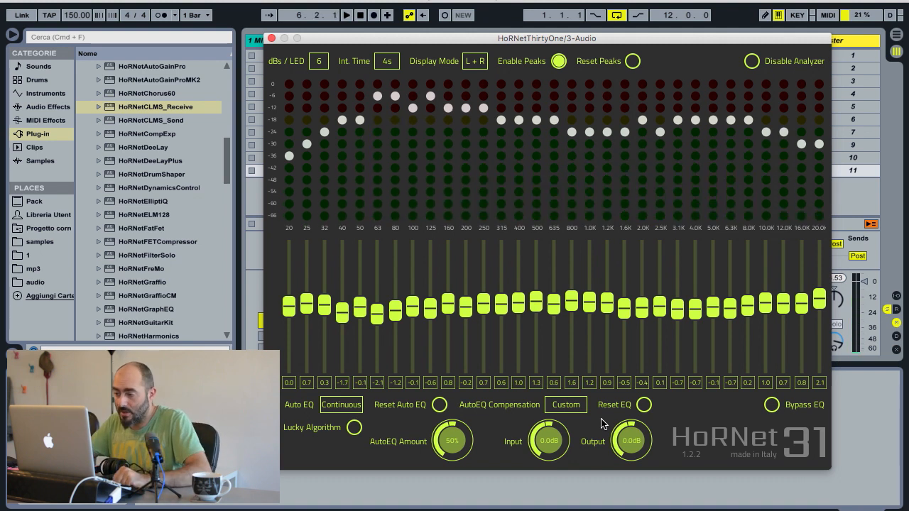
left_click(566, 404)
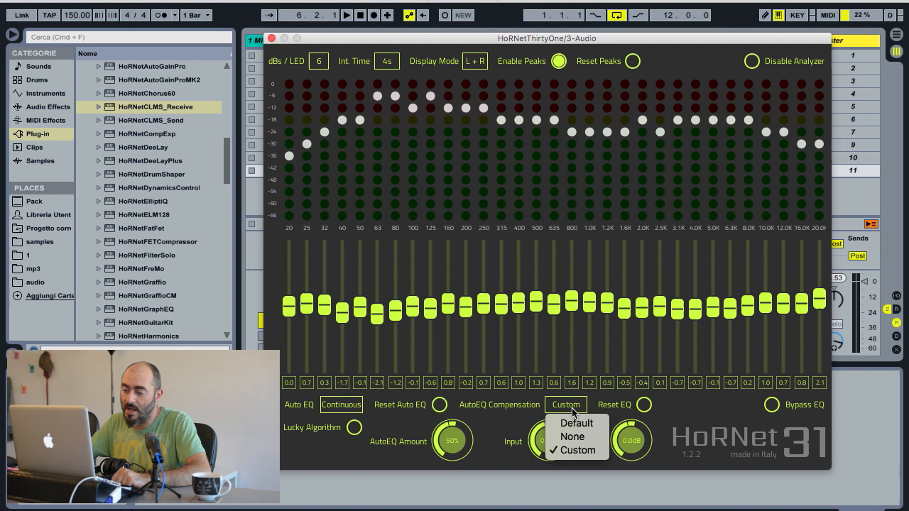
left_click(576, 451)
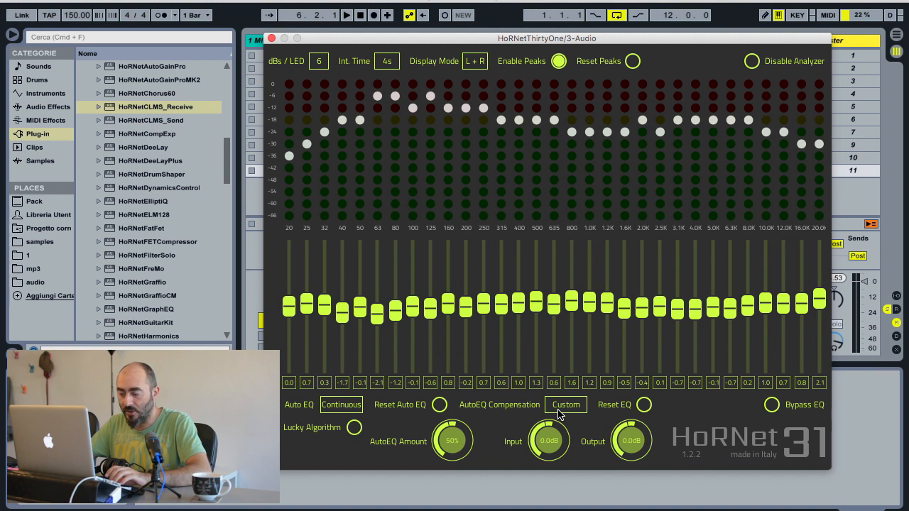
left_click(565, 404)
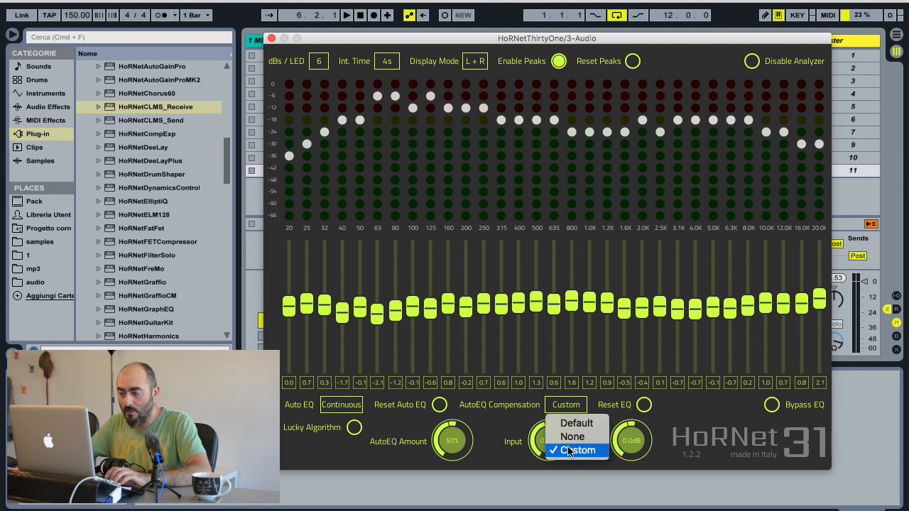
left_click(580, 450)
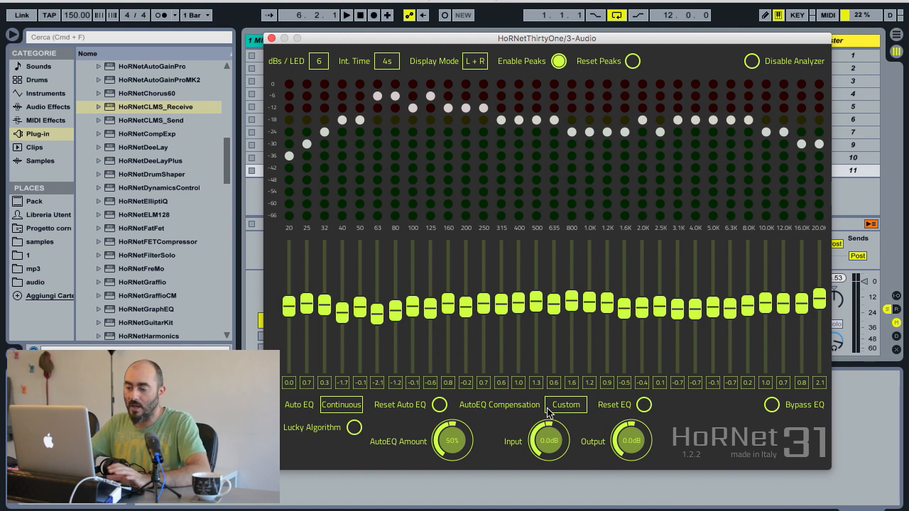
mouse_move(559, 406)
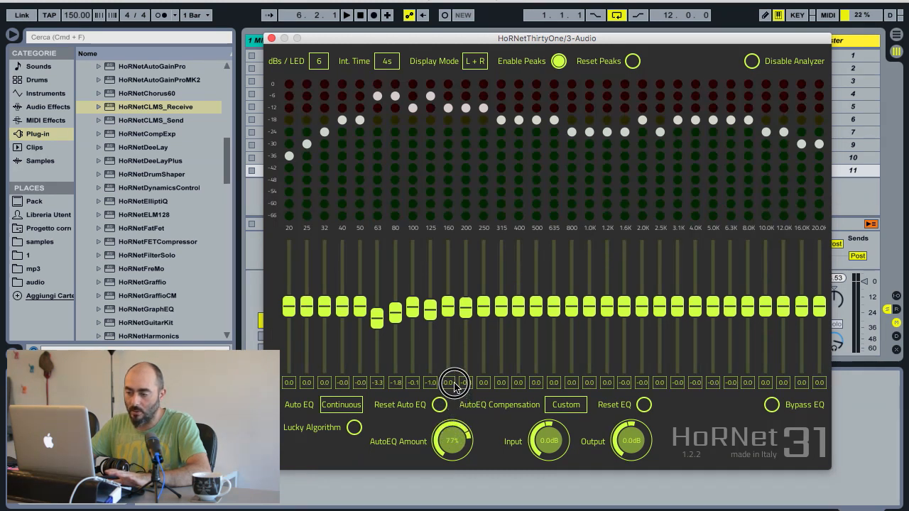
- Sweep the AutoEQ Amount knob through about 55%, 76% and 100%, settling at 50%
left_click_drag(455, 382, 458, 359)
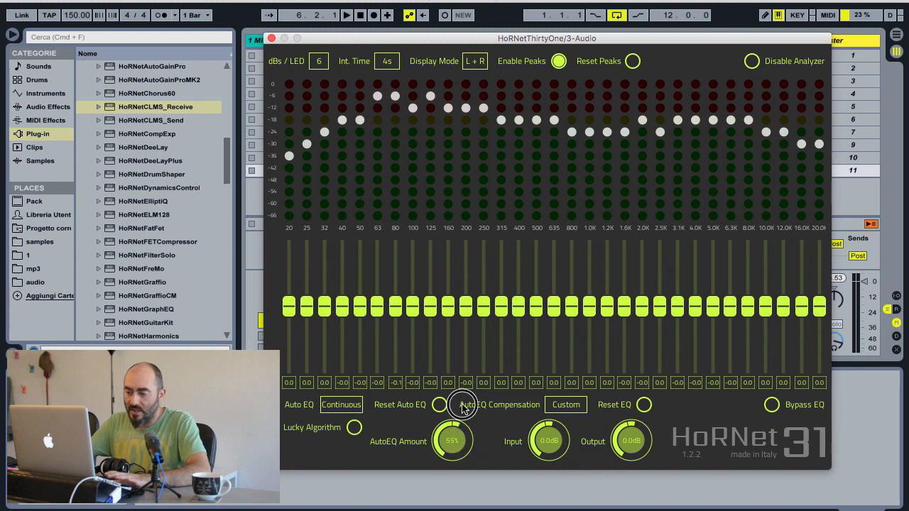
left_click_drag(452, 441, 465, 433)
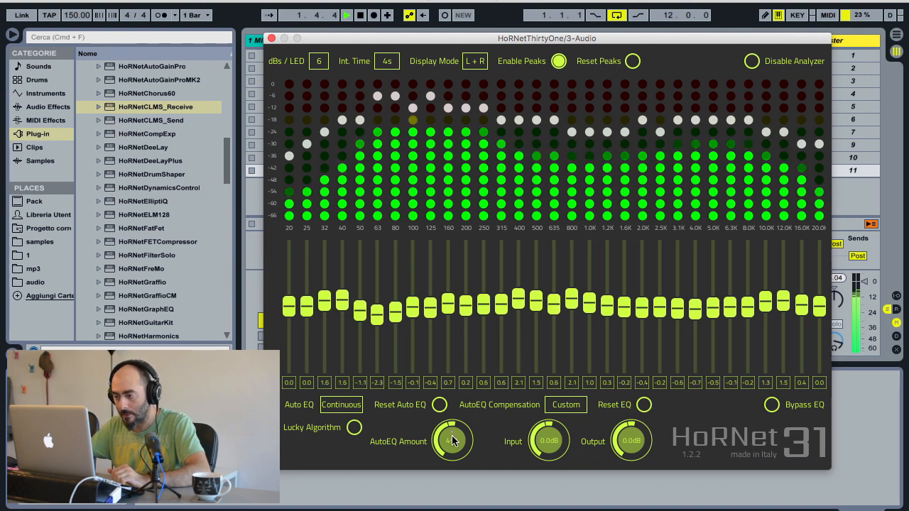
left_click_drag(452, 440, 452, 426)
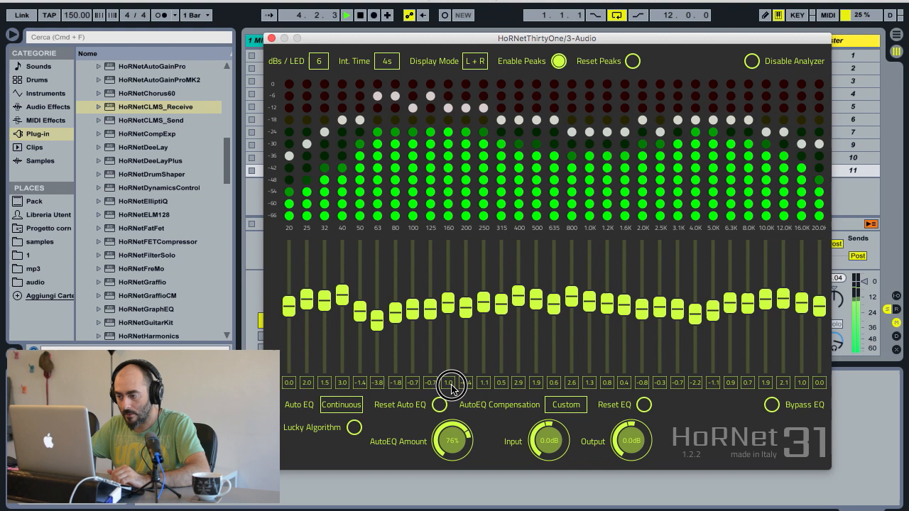
left_click_drag(453, 441, 452, 412)
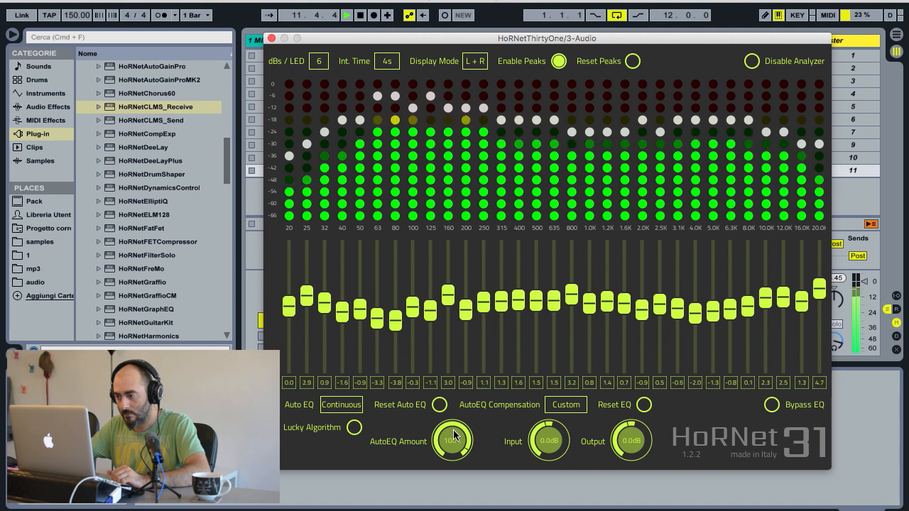
left_click_drag(452, 441, 452, 468)
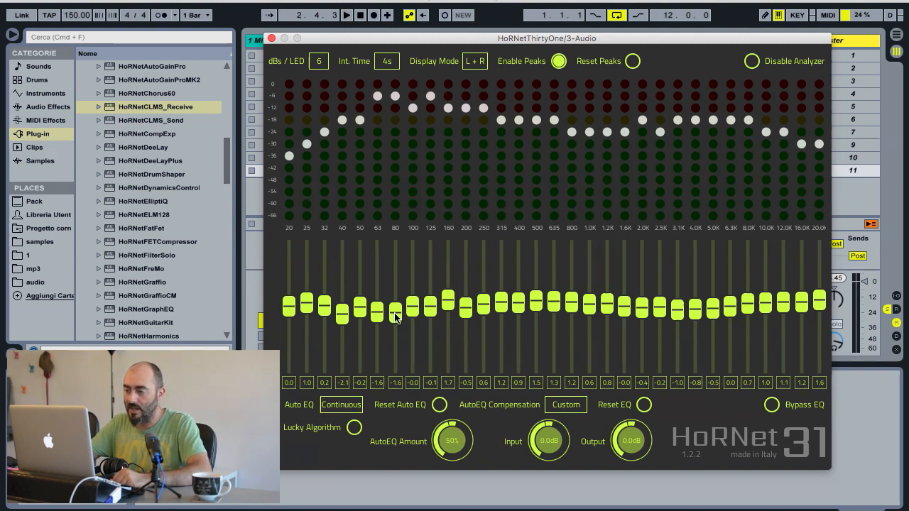
mouse_move(742, 323)
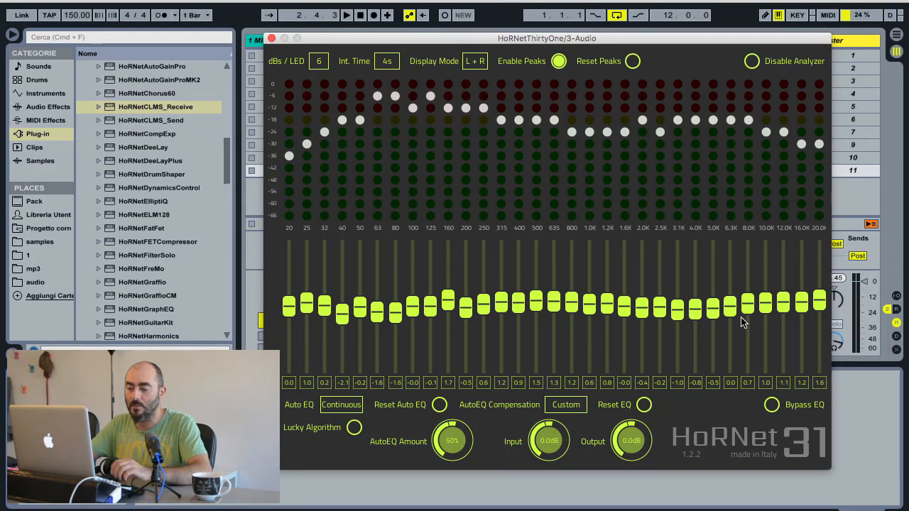
mouse_move(549, 377)
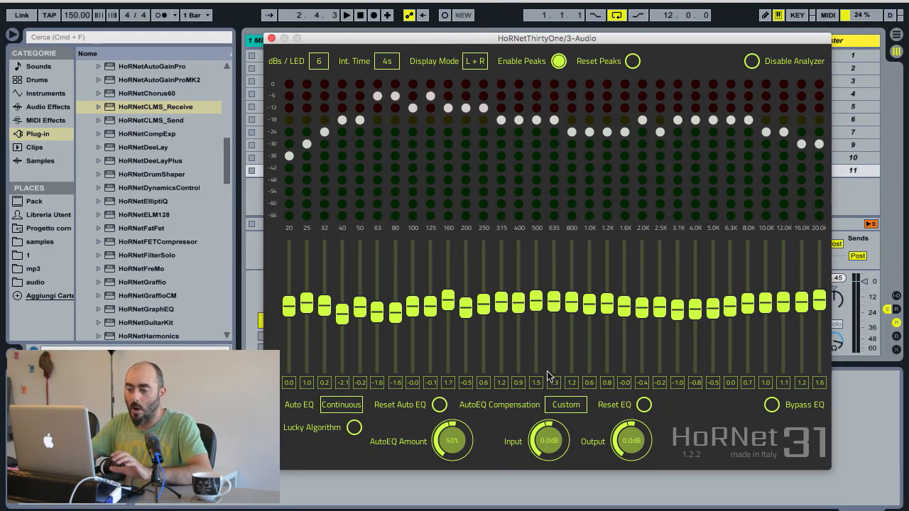